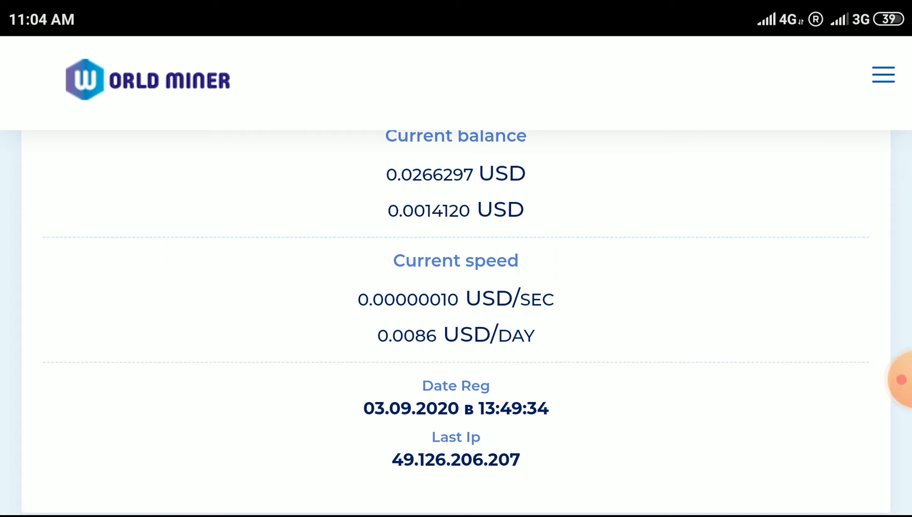
# - Navigate to the Referrals page and review the referral link, banner and Your referrals list
pyautogui.scroll(-3)
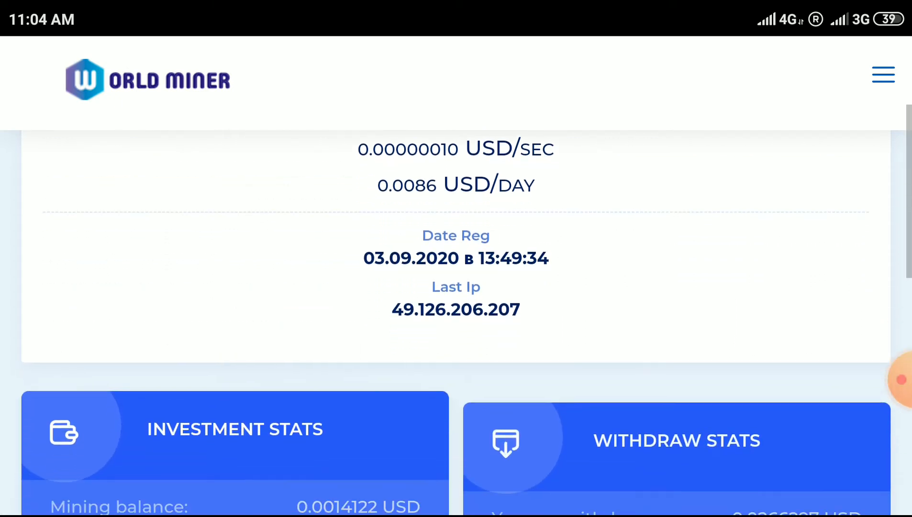
pyautogui.scroll(-3)
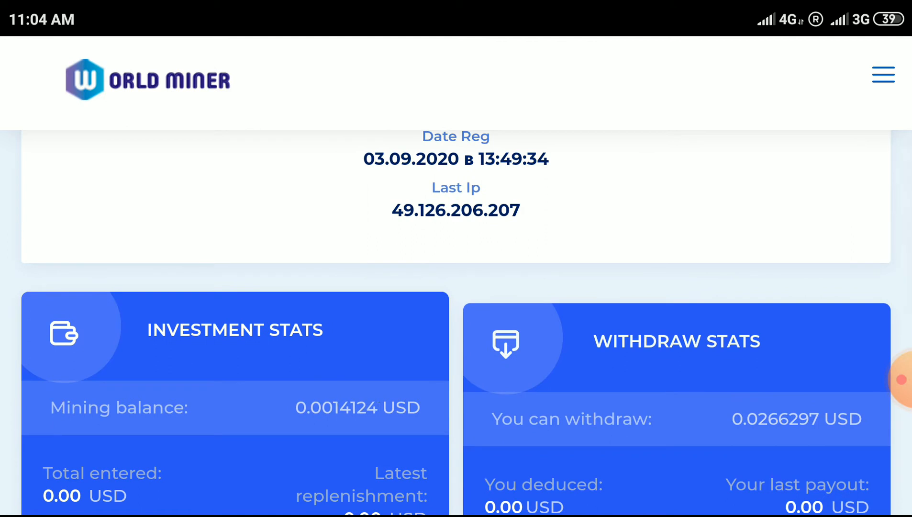
pyautogui.scroll(-3)
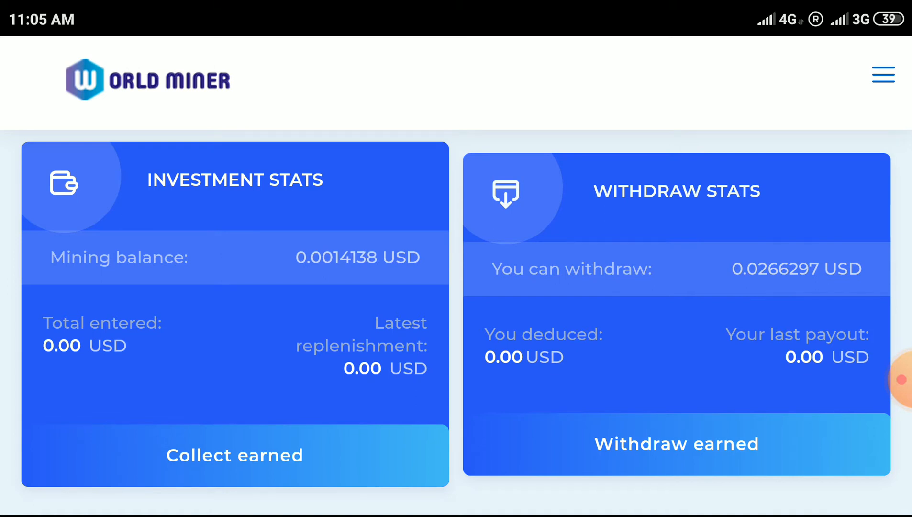
pyautogui.click(883, 75)
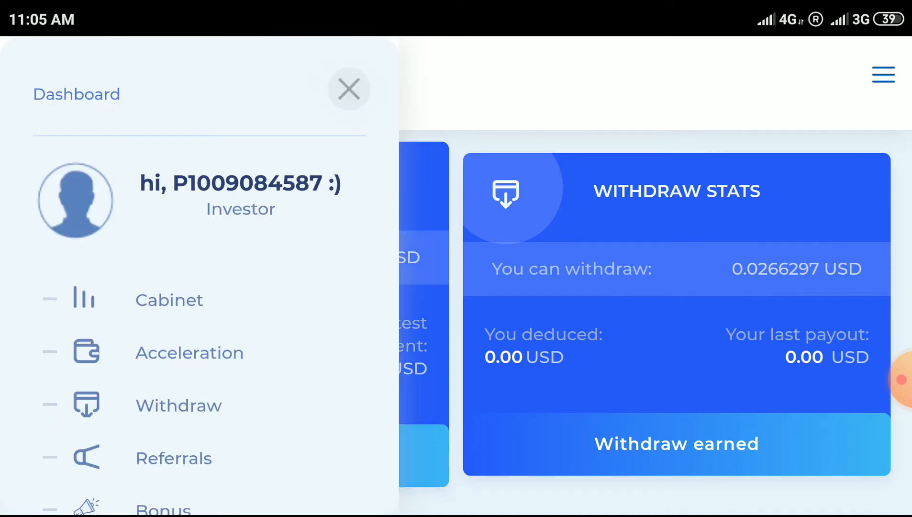
pyautogui.click(347, 89)
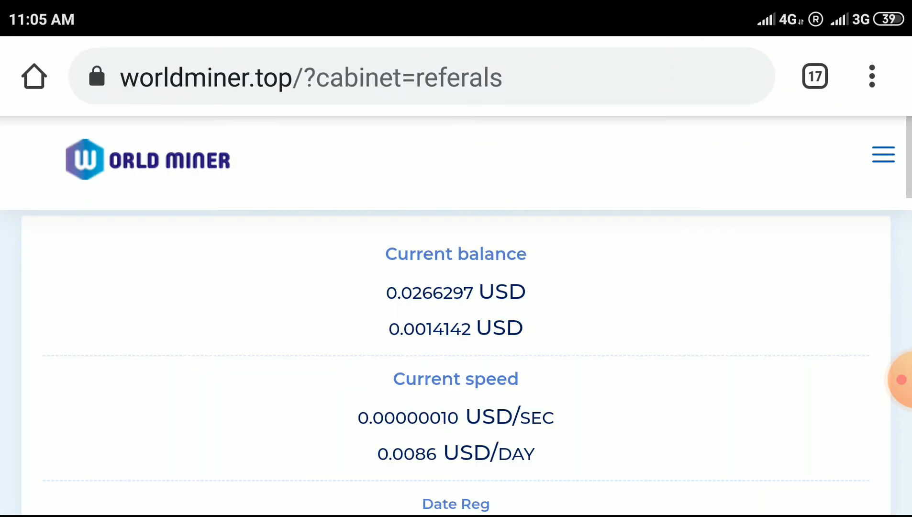
pyautogui.scroll(-3)
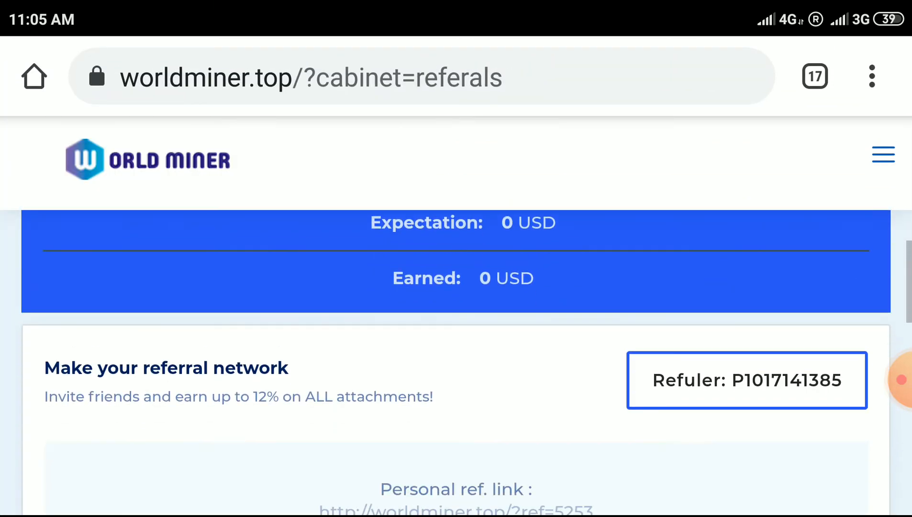
pyautogui.scroll(-3)
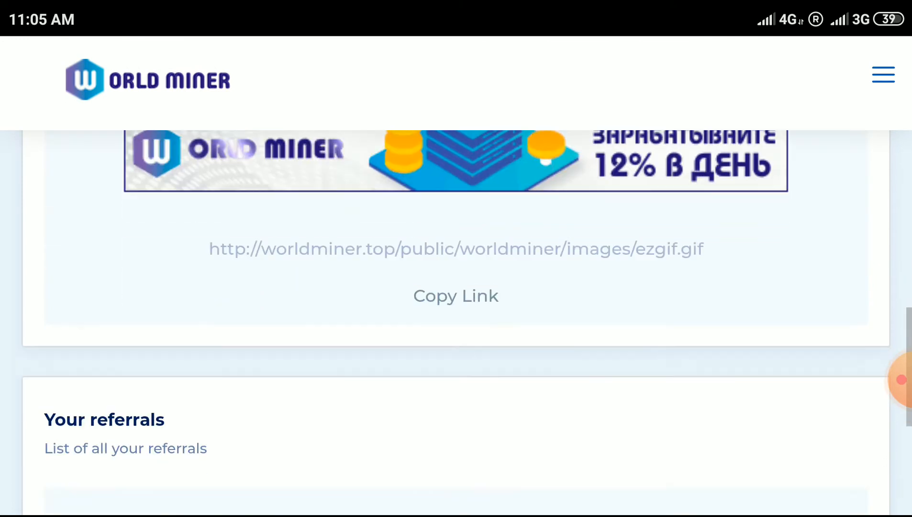
pyautogui.scroll(-3)
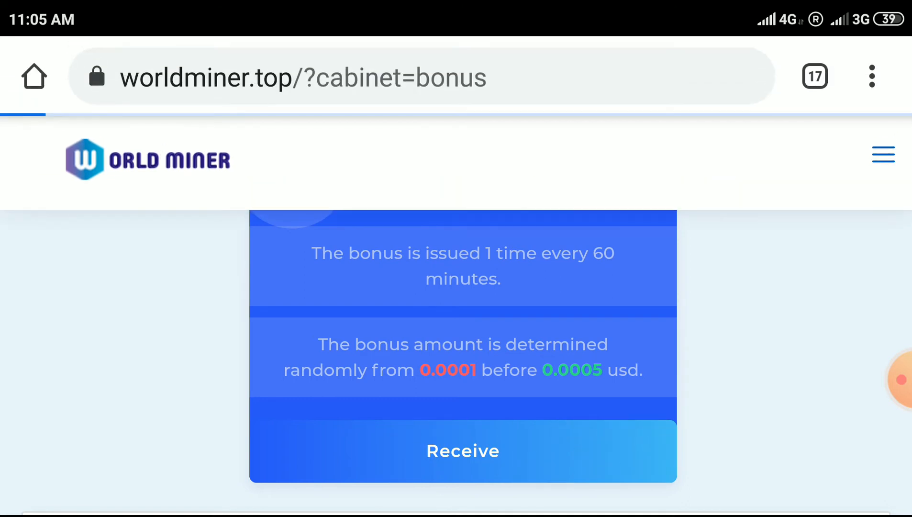
# - Receive the hourly bonus of 0.0003 USD, raising the balance to about 0.02693 USD
pyautogui.click(462, 451)
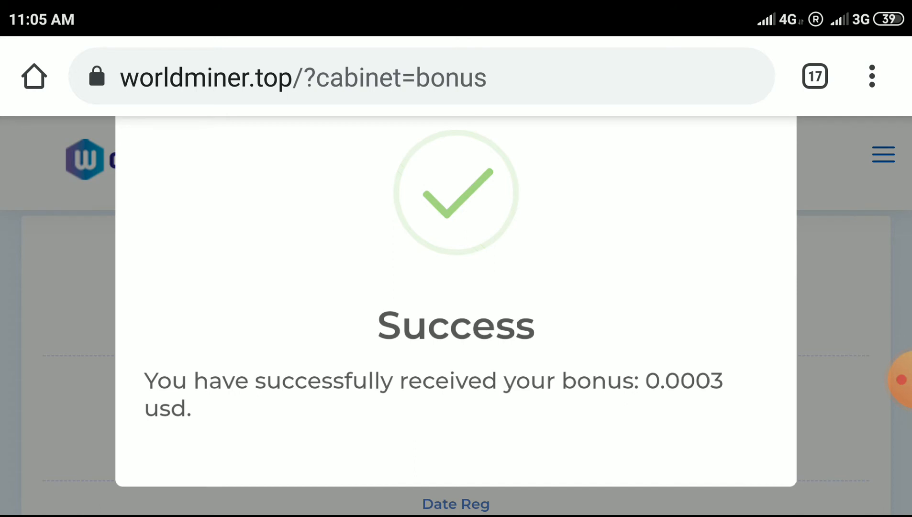
pyautogui.click(883, 154)
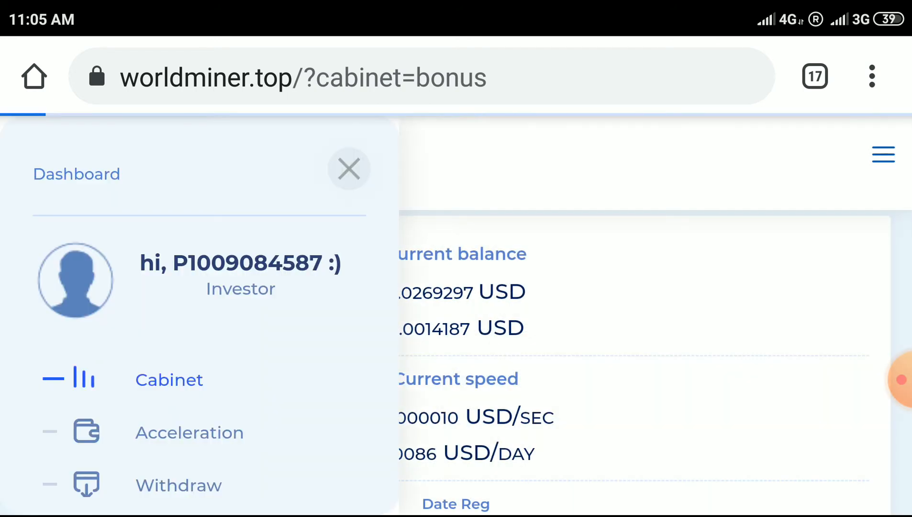
# - Return to the cabinet, collect mined earnings to reach 0.0283490 USD, and go to the deposit page
pyautogui.click(348, 168)
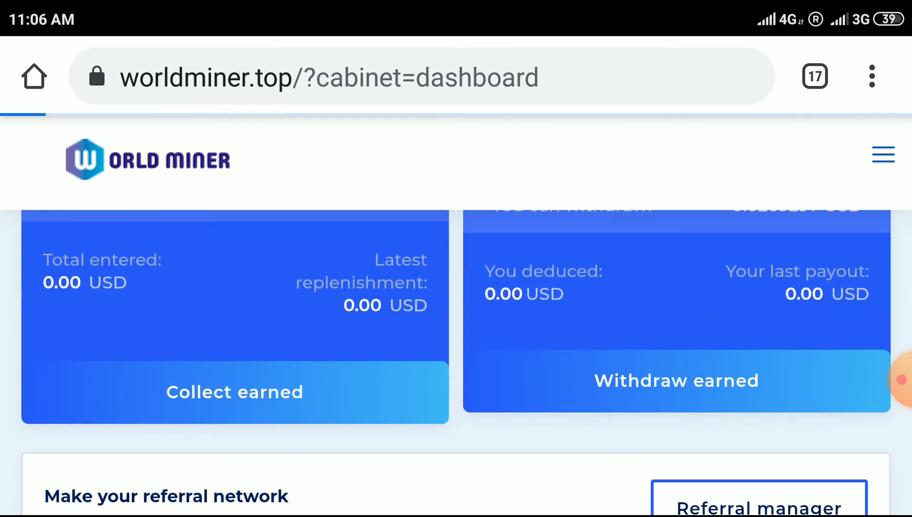
pyautogui.click(235, 391)
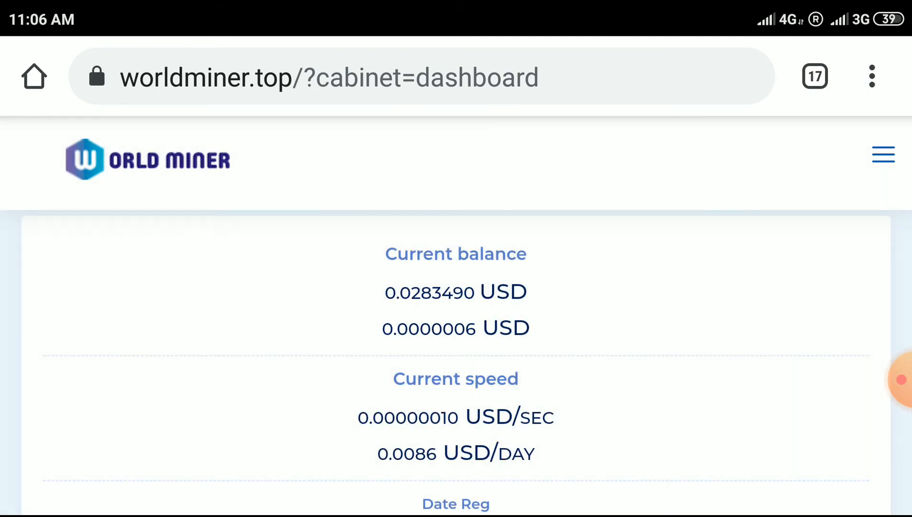
pyautogui.click(882, 154)
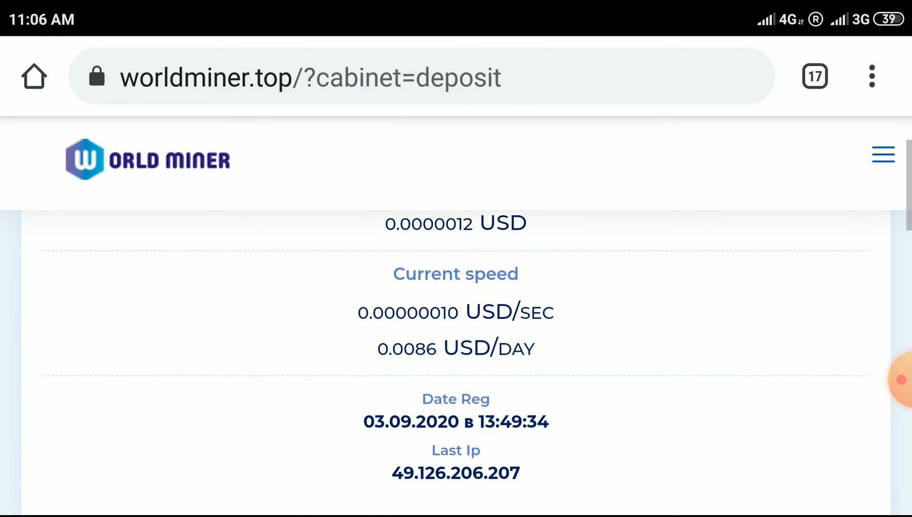
# - Go to the Withdraw page and bring the Withdrawal Amount form with the Payeer option into view
pyautogui.scroll(-3)
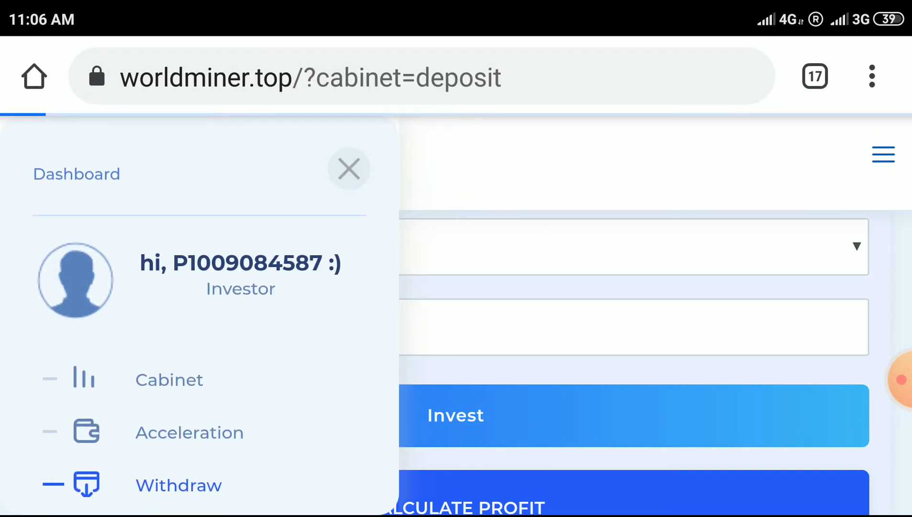
pyautogui.click(179, 485)
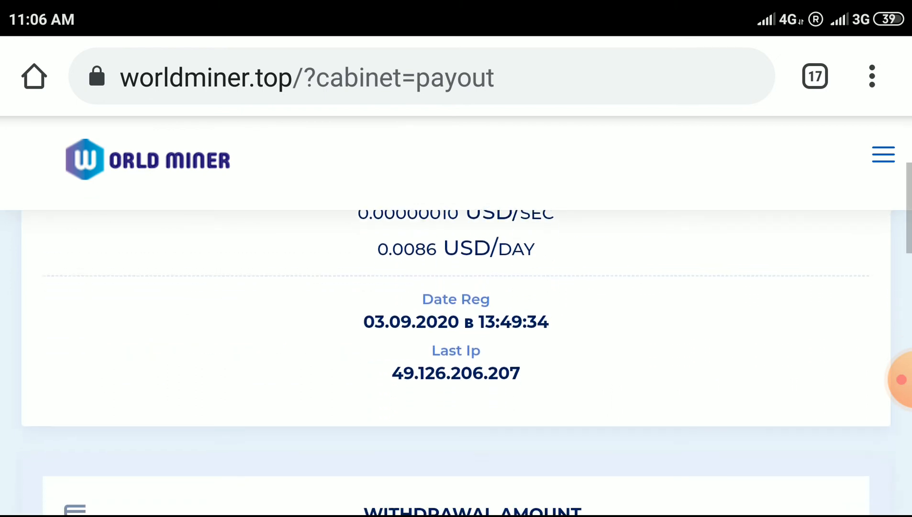
pyautogui.scroll(-3)
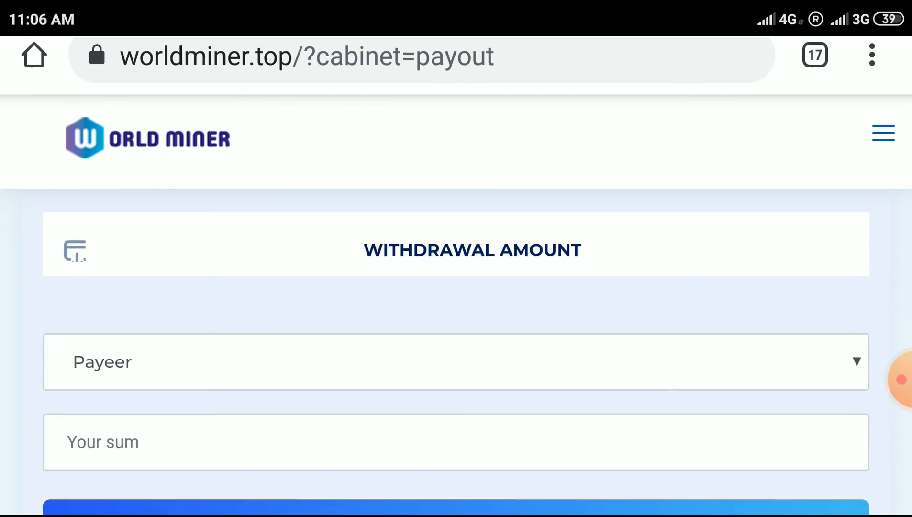
pyautogui.scroll(-3)
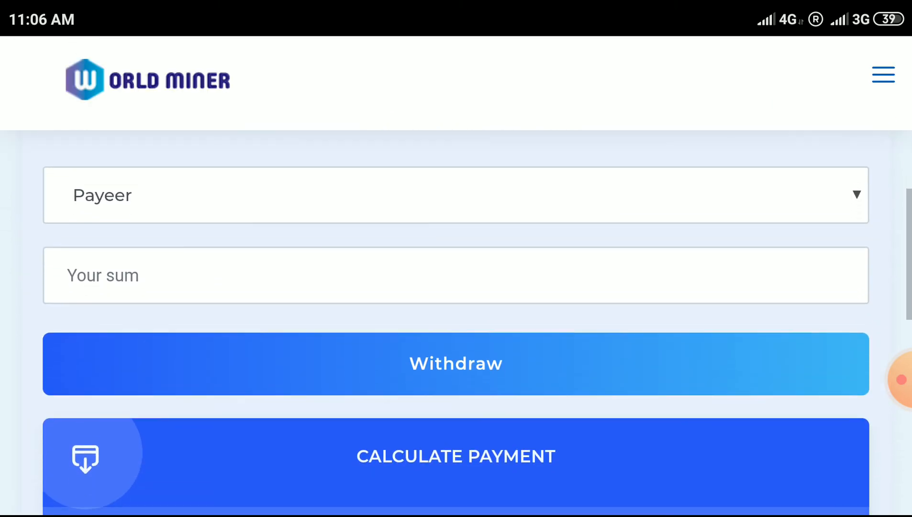